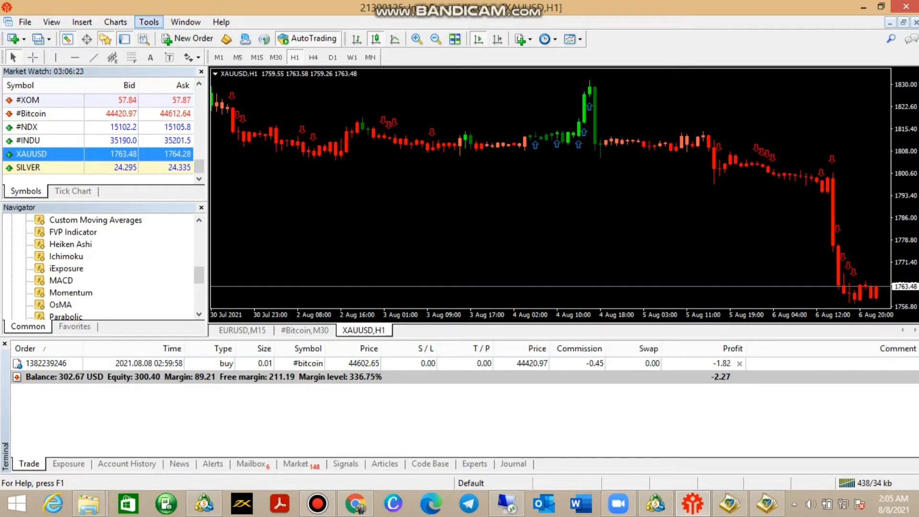
# Launch MetaEditor from the MetaTrader 4 toolbar to work on source code.
pyautogui.click(148, 22)
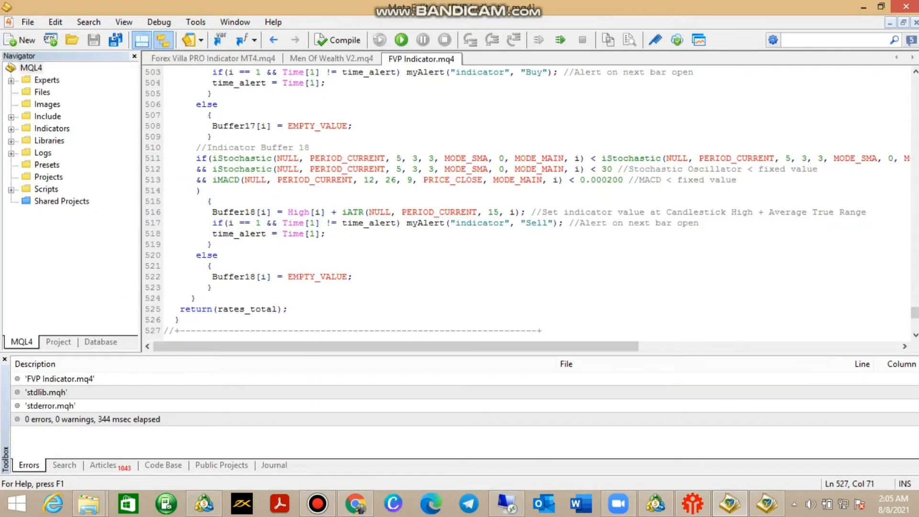
pyautogui.moveTo(72, 40)
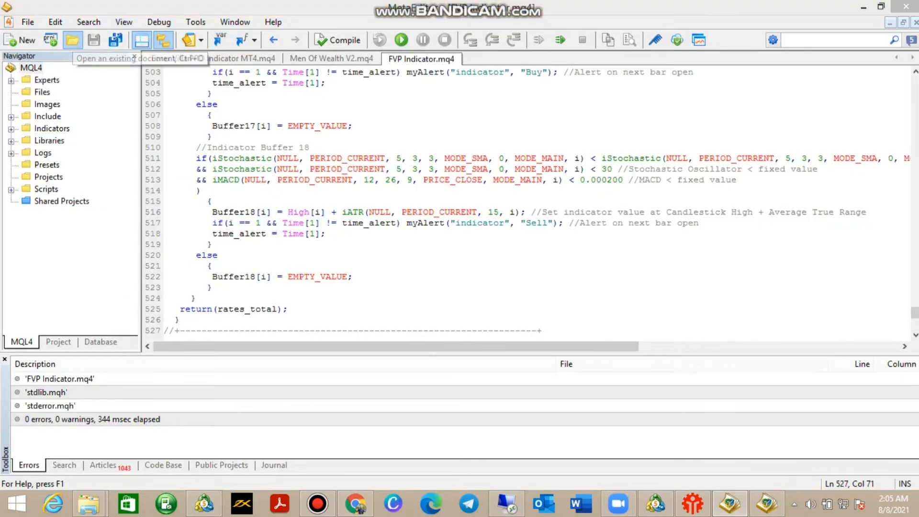
# Open the Forex Villa Pro EA SL & TP .mq4 source from its Forex Villa project folder.
pyautogui.click(72, 41)
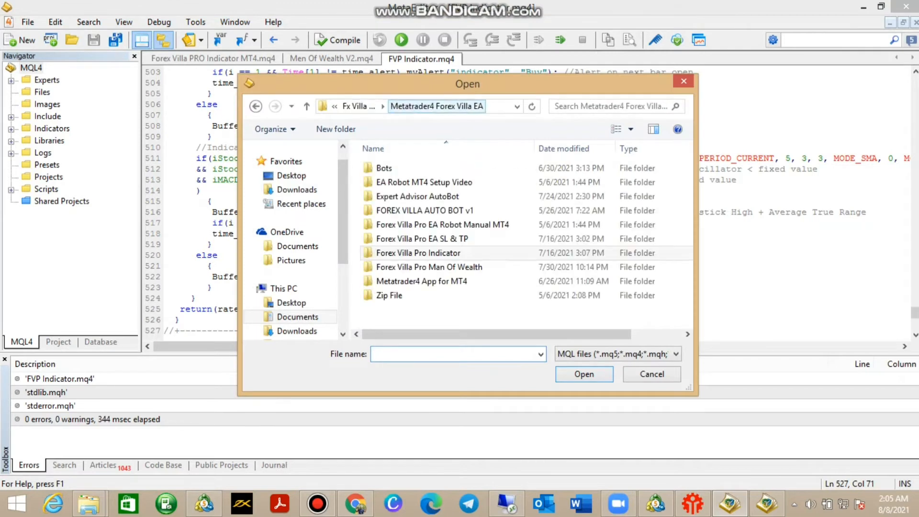
pyautogui.click(429, 267)
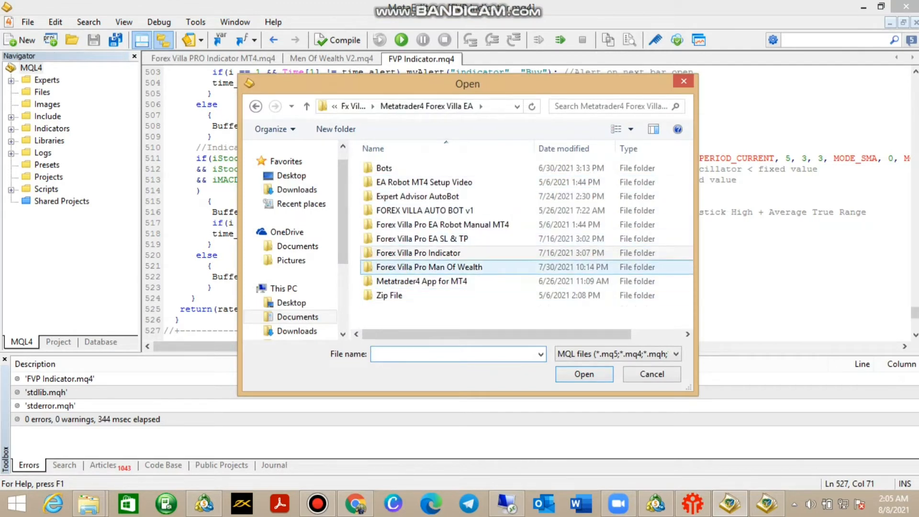
pyautogui.doubleClick(422, 239)
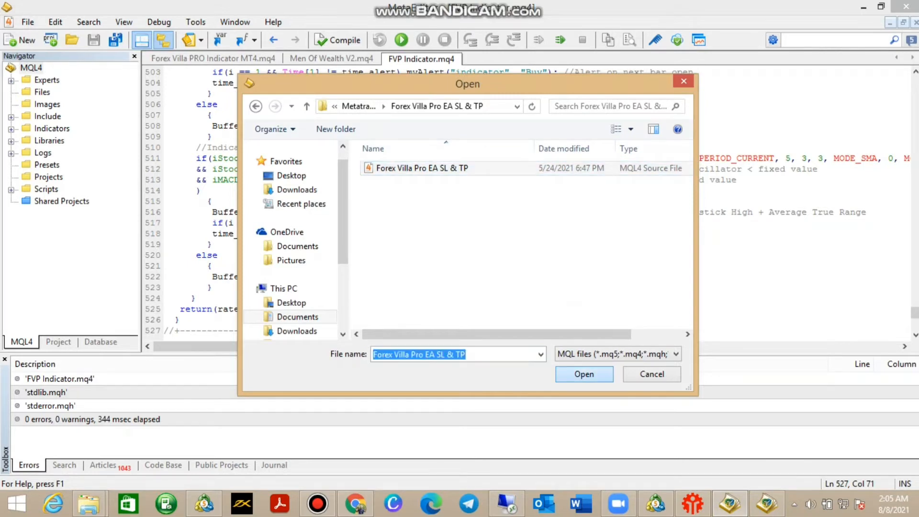
pyautogui.click(582, 374)
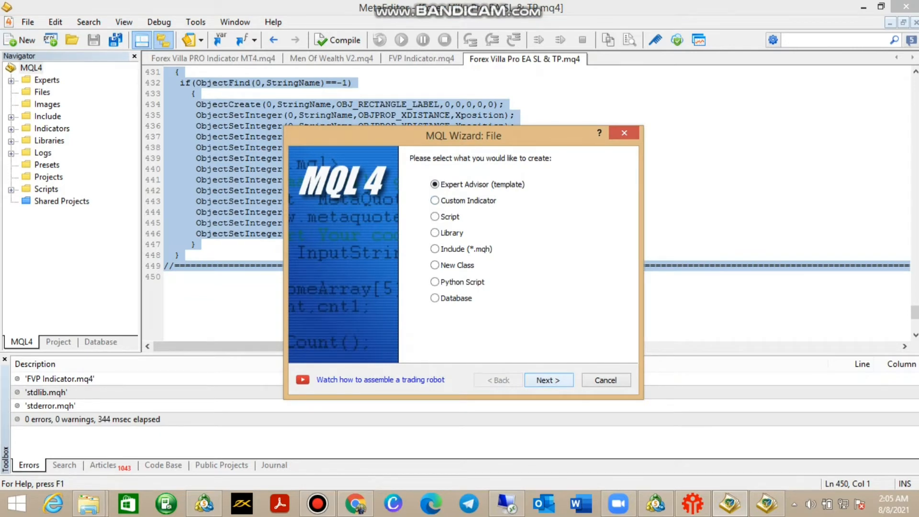
# Create an Expert Advisor named Experts\Risk Manager AutoBot through the MQL Wizard and finish it.
pyautogui.click(547, 380)
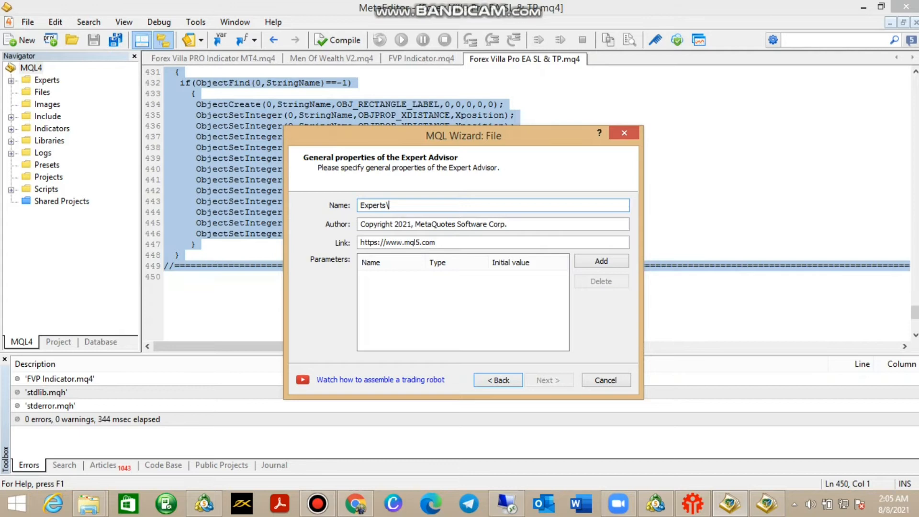
pyautogui.write('R')
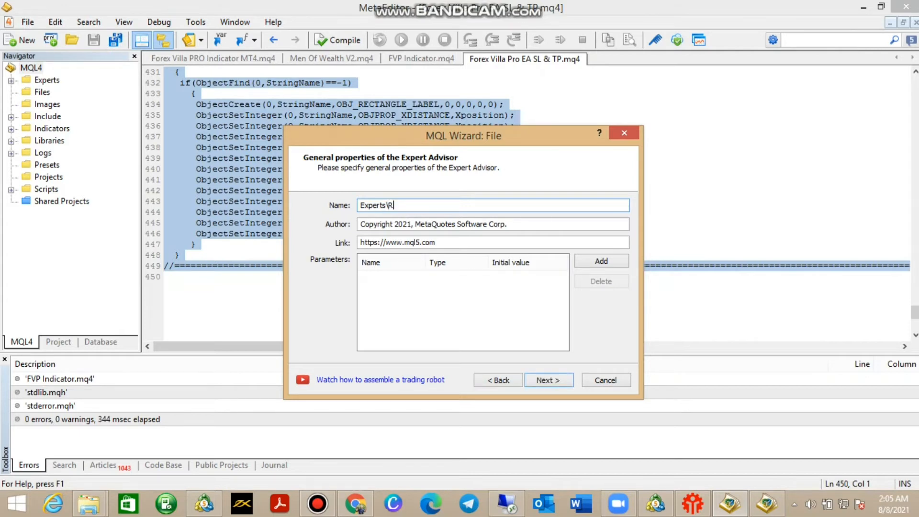
pyautogui.write('isk')
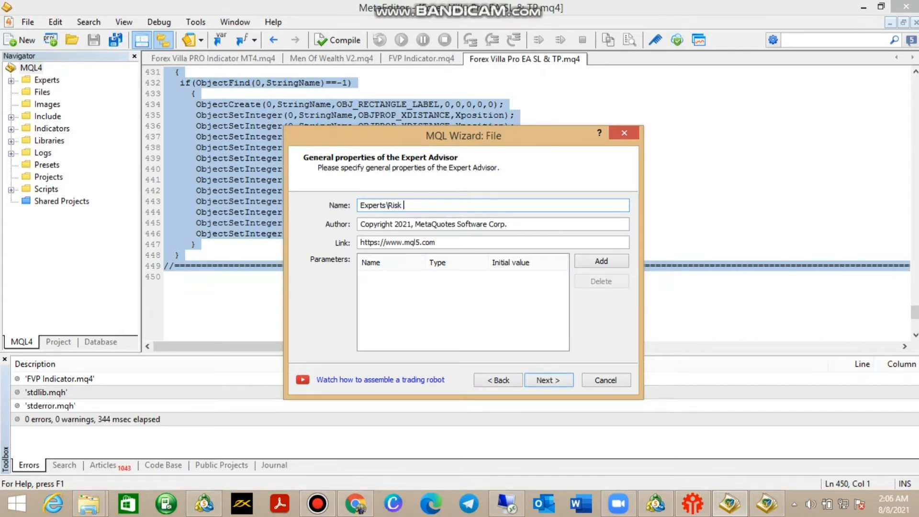
pyautogui.write('Manager A')
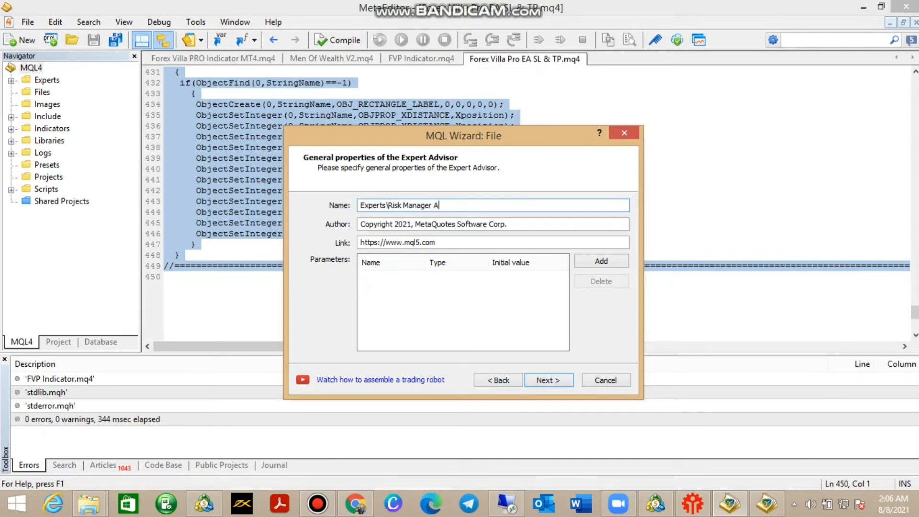
pyautogui.write('ut')
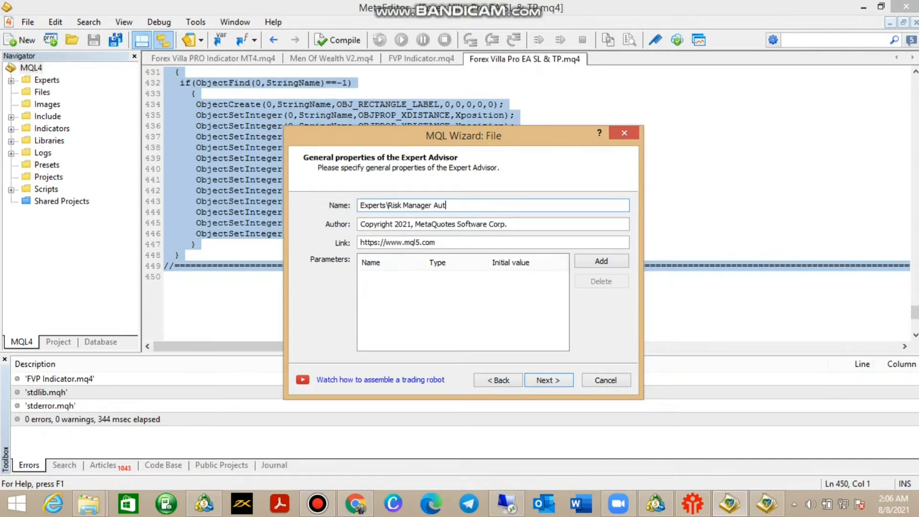
pyautogui.write('oBo')
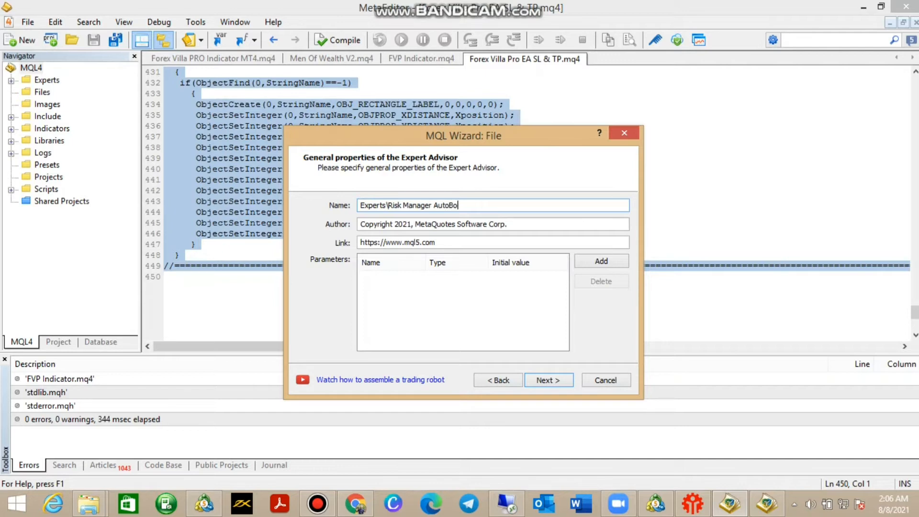
pyautogui.write('t')
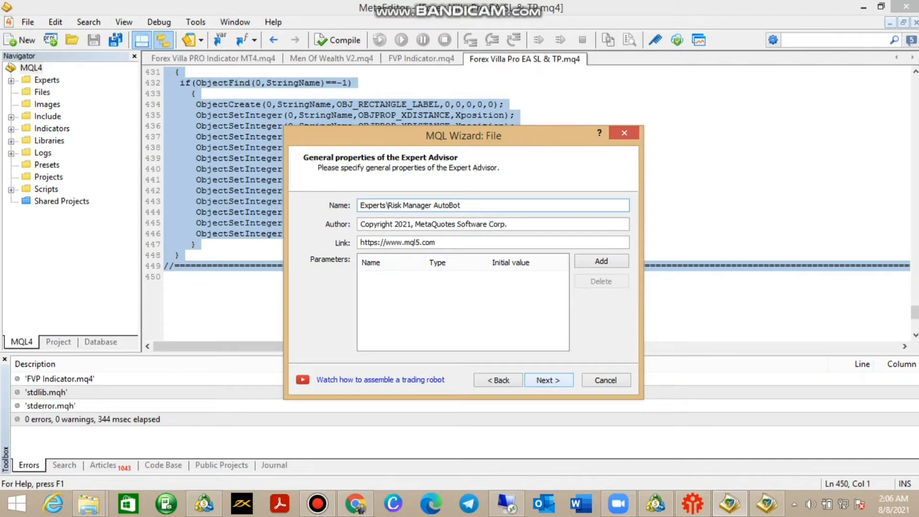
pyautogui.click(548, 380)
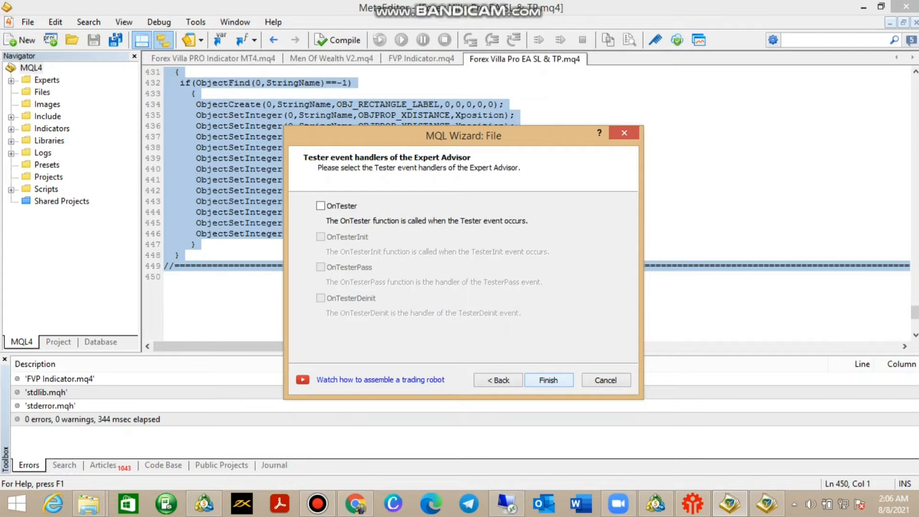
pyautogui.click(547, 380)
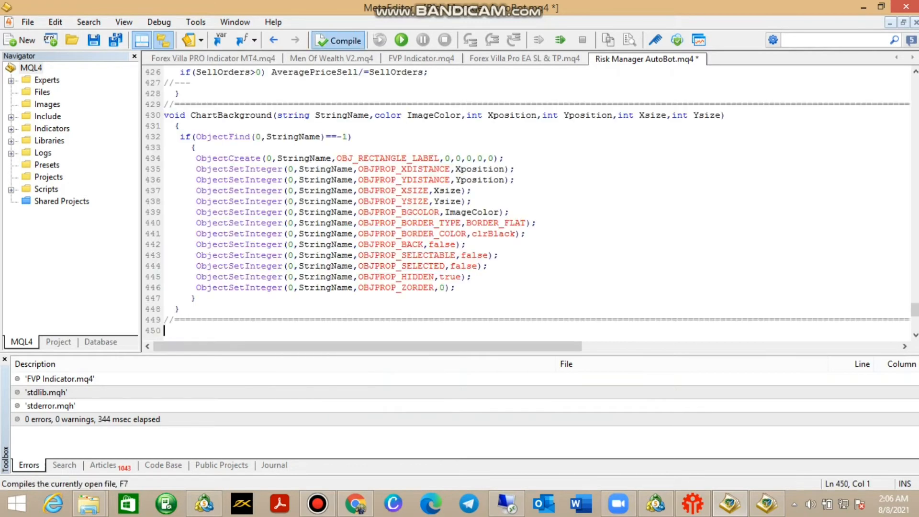
# Compile Risk Manager AutoBot and set TakeProfitPips and StopLossPips to 30.0.
pyautogui.click(338, 40)
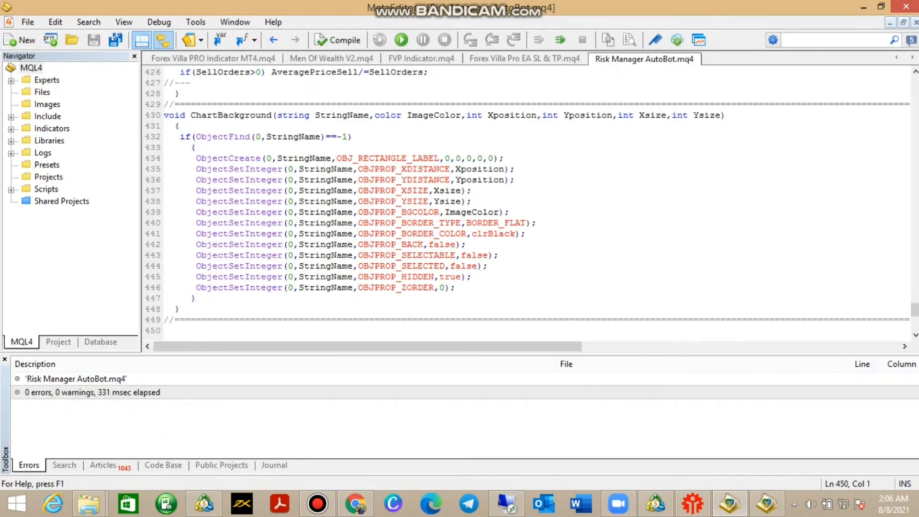
pyautogui.click(167, 330)
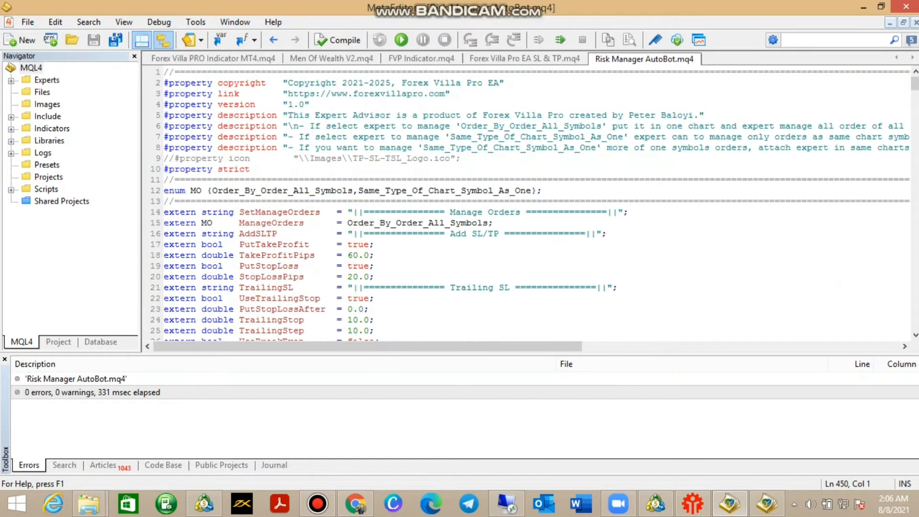
pyautogui.click(351, 255)
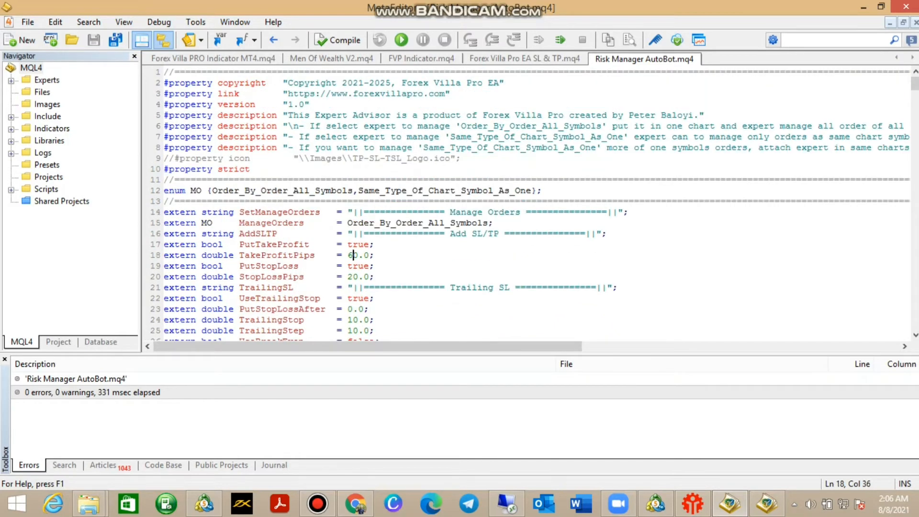
pyautogui.doubleClick(353, 254)
pyautogui.write('3')
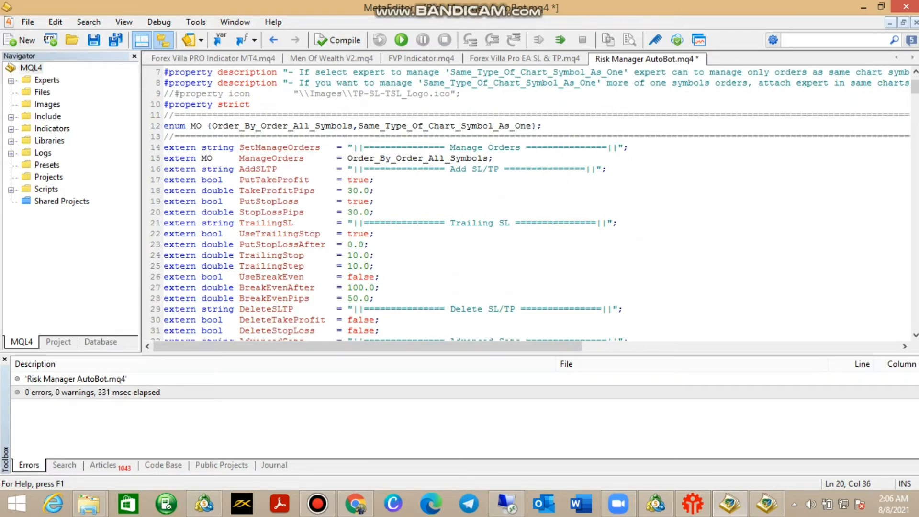
pyautogui.click(352, 255)
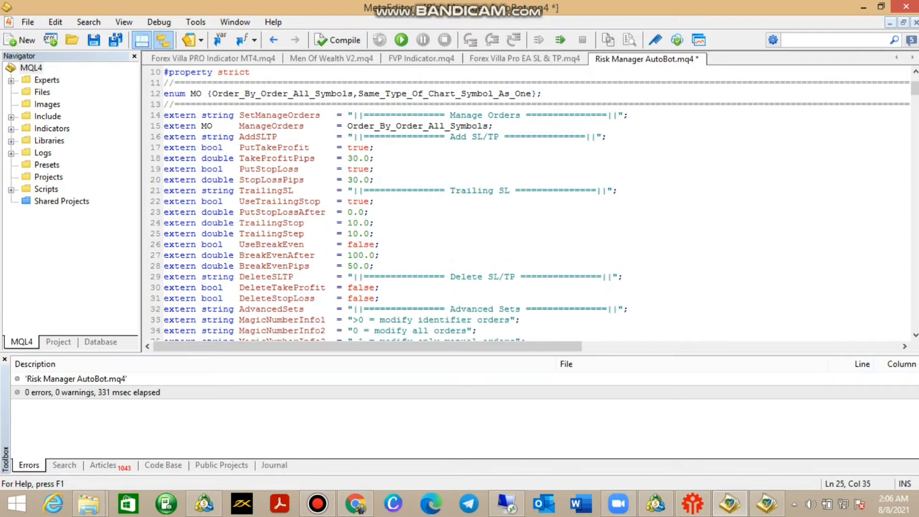
# Set BreakEvenAfter and BreakEvenPips to 20.0, then return toward MetaTrader 4.
pyautogui.doubleClick(354, 254)
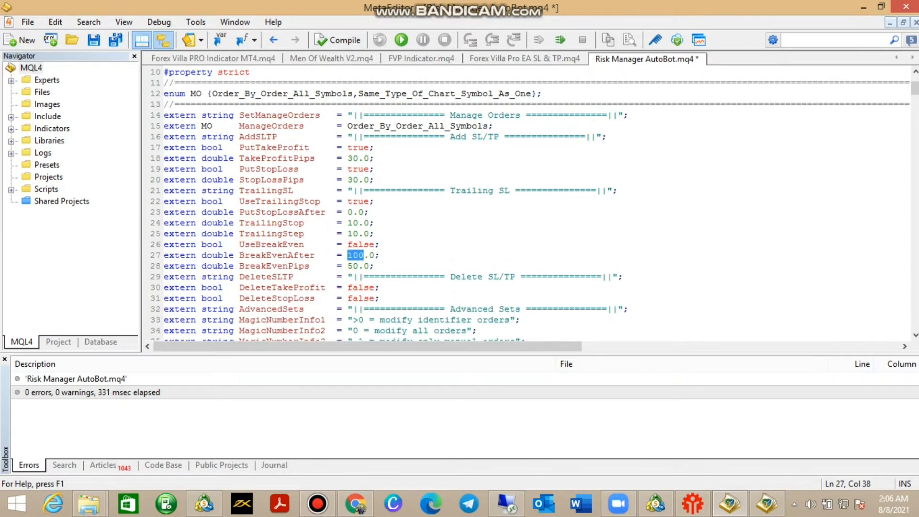
pyautogui.write('200')
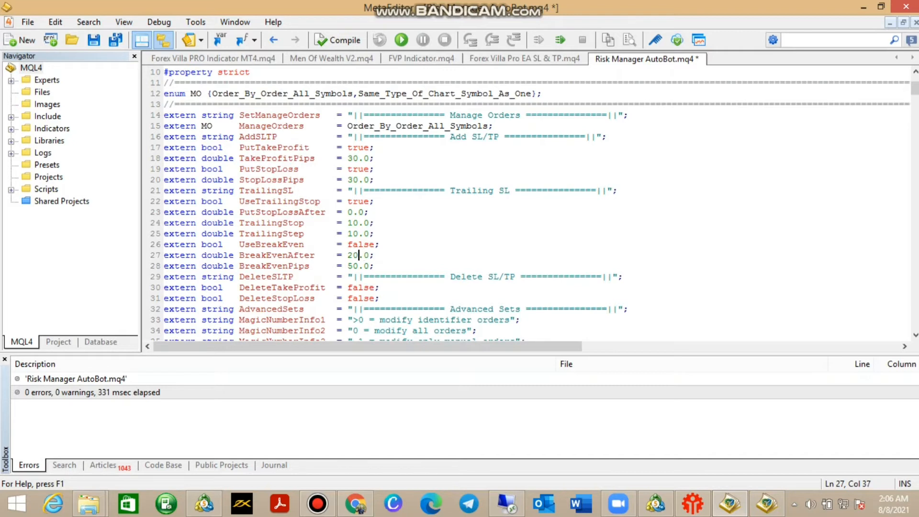
pyautogui.click(351, 265)
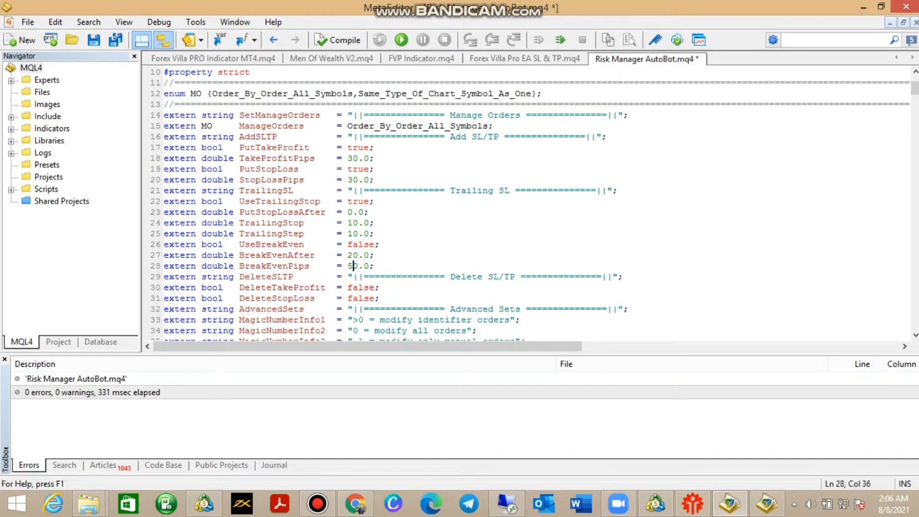
pyautogui.write('2')
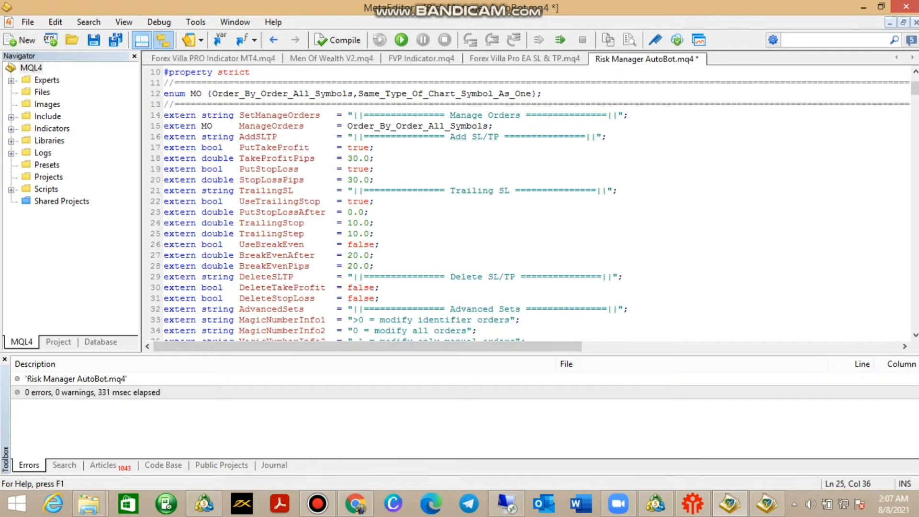
pyautogui.scroll(-3)
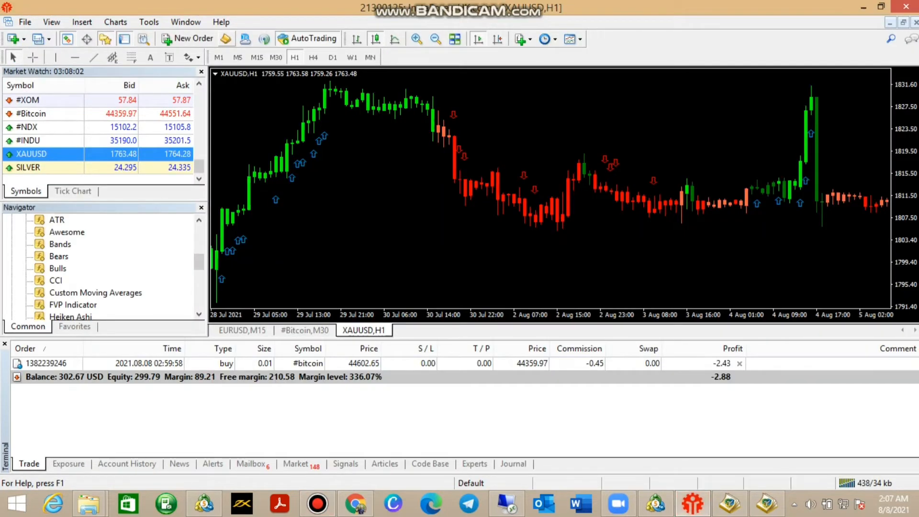
# Switch to the #Bitcoin,M30 chart and drop Risk Manager AutoBot onto it.
pyautogui.scroll(-3)
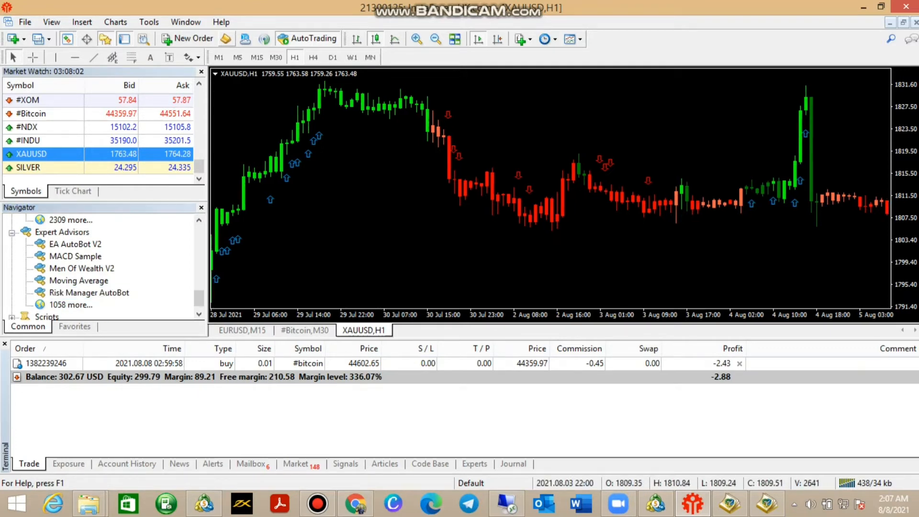
pyautogui.click(304, 331)
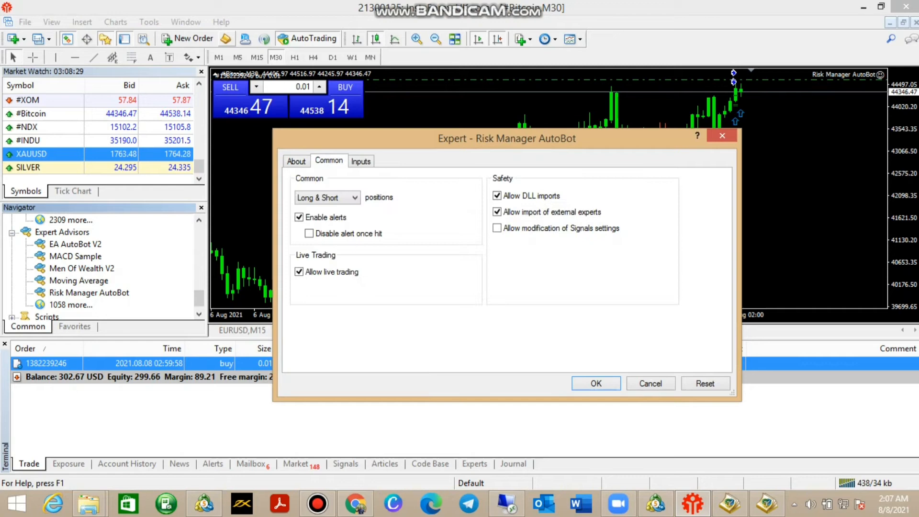
# In the Inputs tab set the stop values and enter 10000 for TrailingStop and TrailingStep.
pyautogui.click(361, 160)
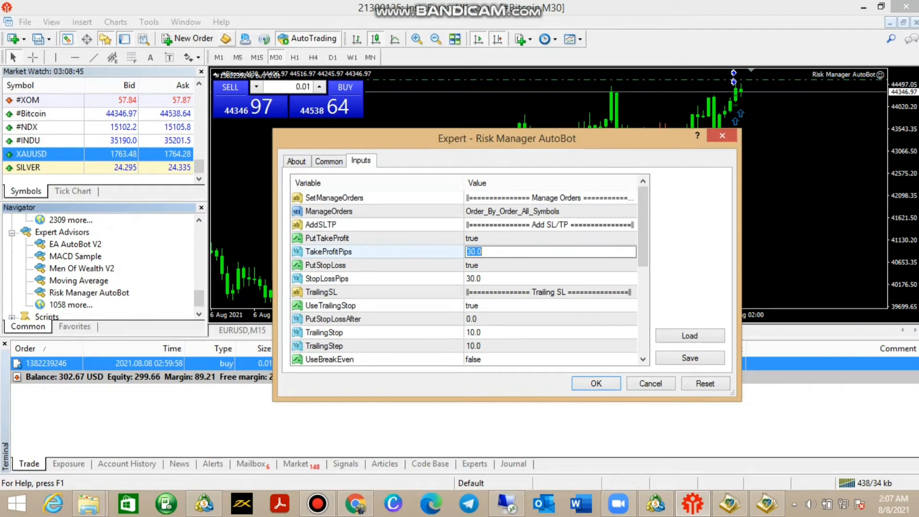
pyautogui.write('50000')
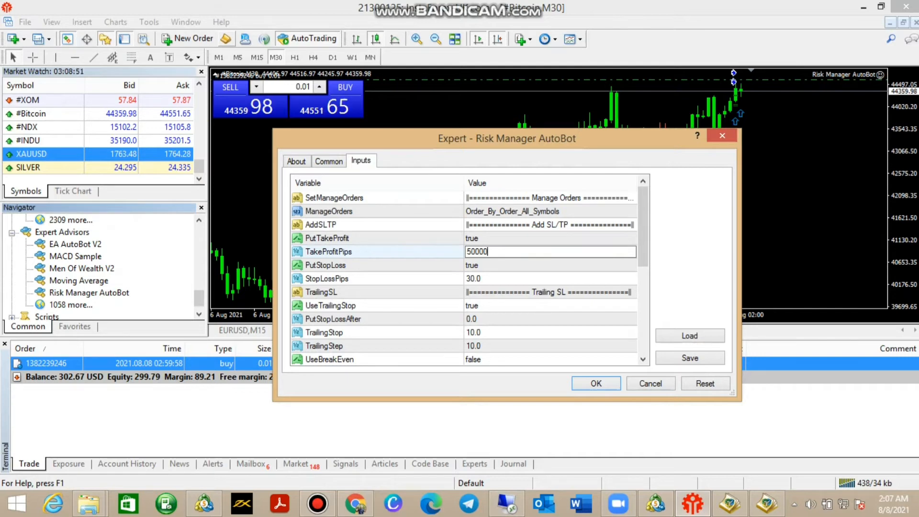
pyautogui.click(528, 279)
pyautogui.write('50000')
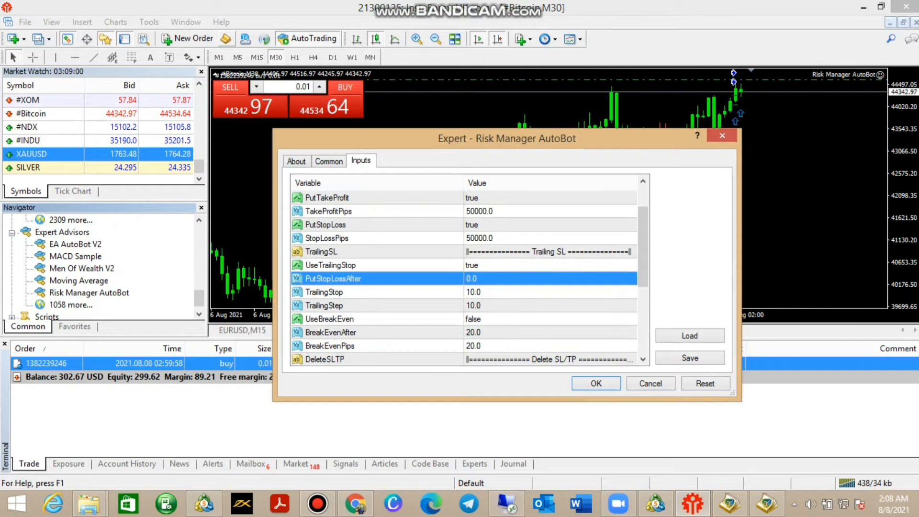
pyautogui.click(545, 292)
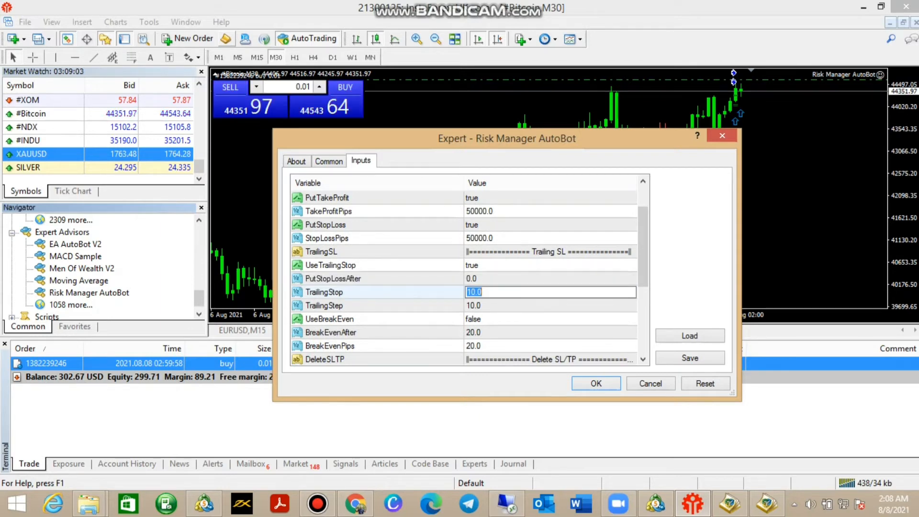
pyautogui.write('100')
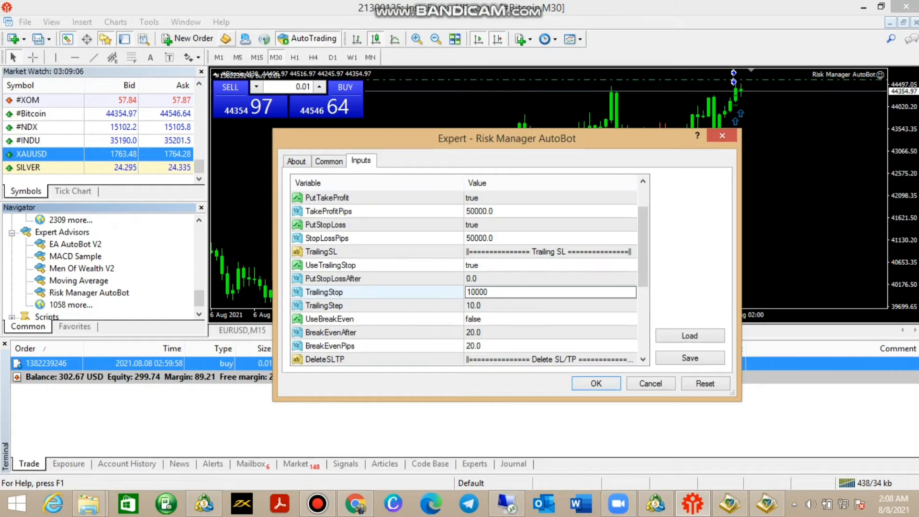
pyautogui.click(528, 305)
pyautogui.write('10000')
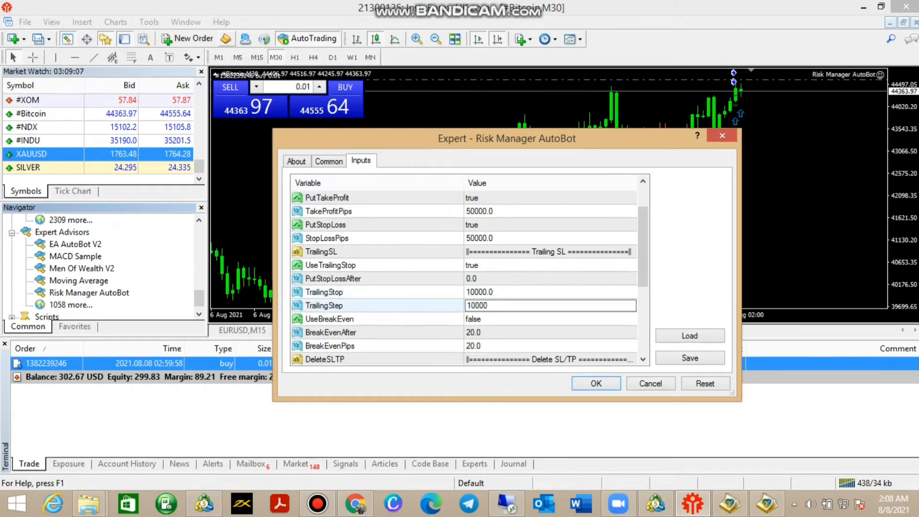
# Enable UseBreakEven, make BreakEvenAfter and BreakEvenPips 35000, and confirm the expert settings.
pyautogui.click(552, 332)
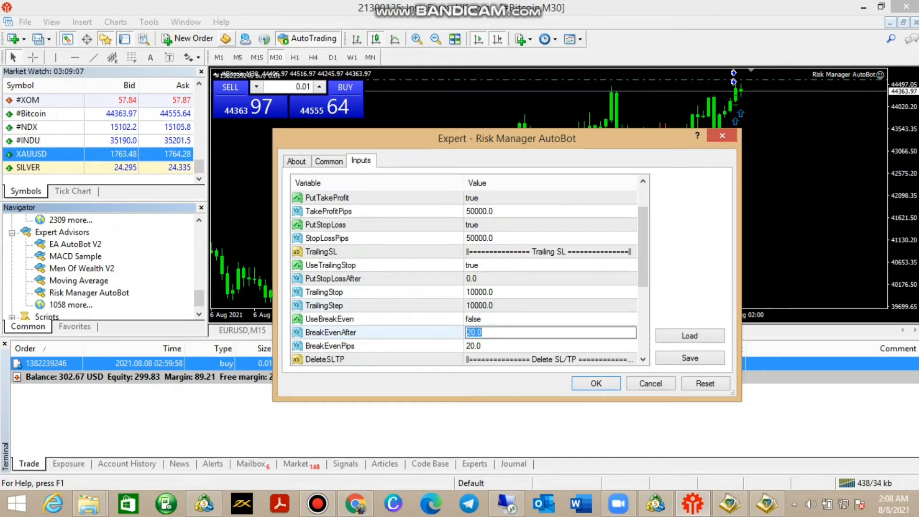
pyautogui.write('20000')
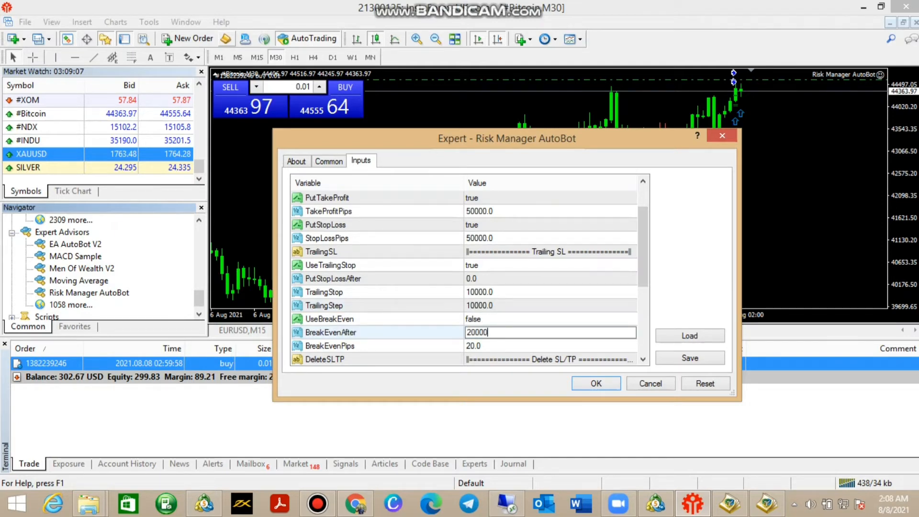
pyautogui.click(330, 346)
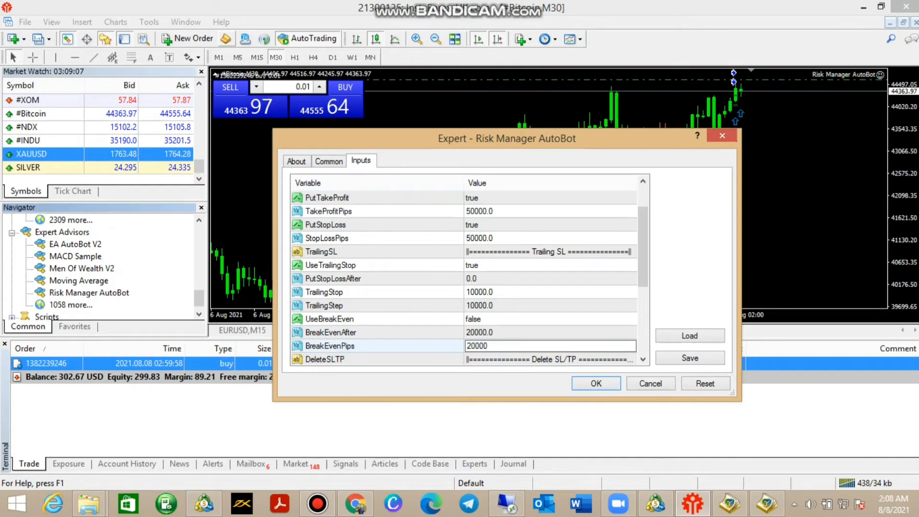
pyautogui.scroll(-3)
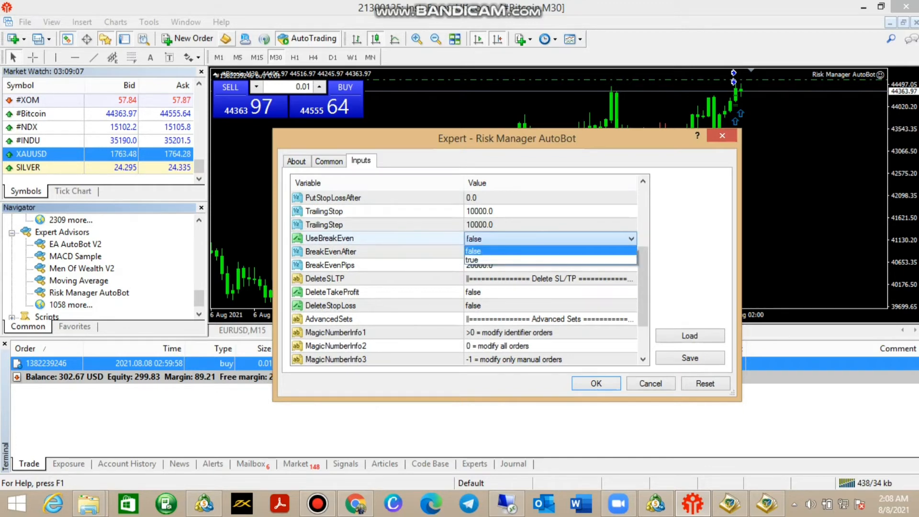
pyautogui.click(472, 259)
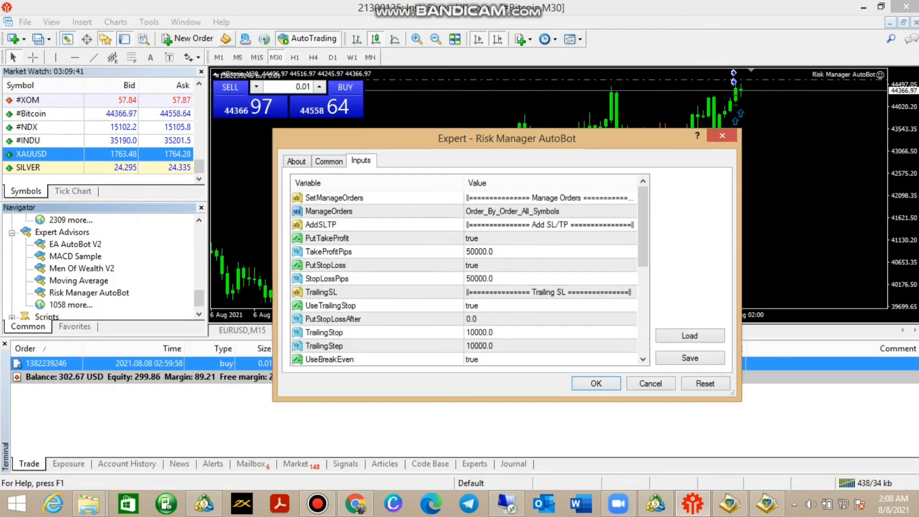
pyautogui.scroll(-3)
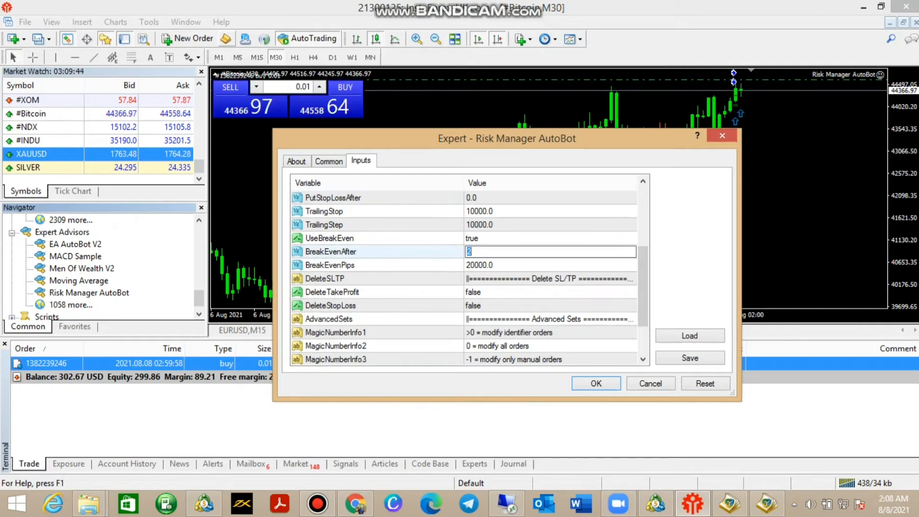
pyautogui.write('35000')
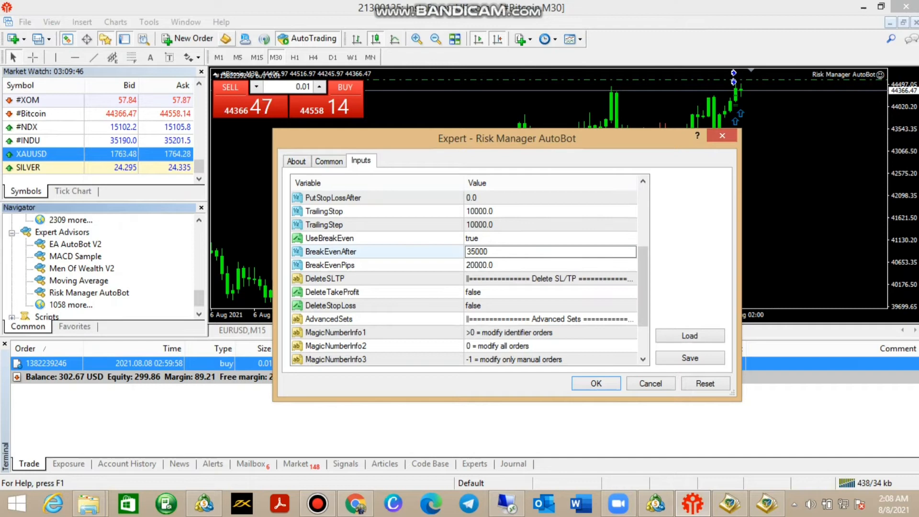
pyautogui.write('35000')
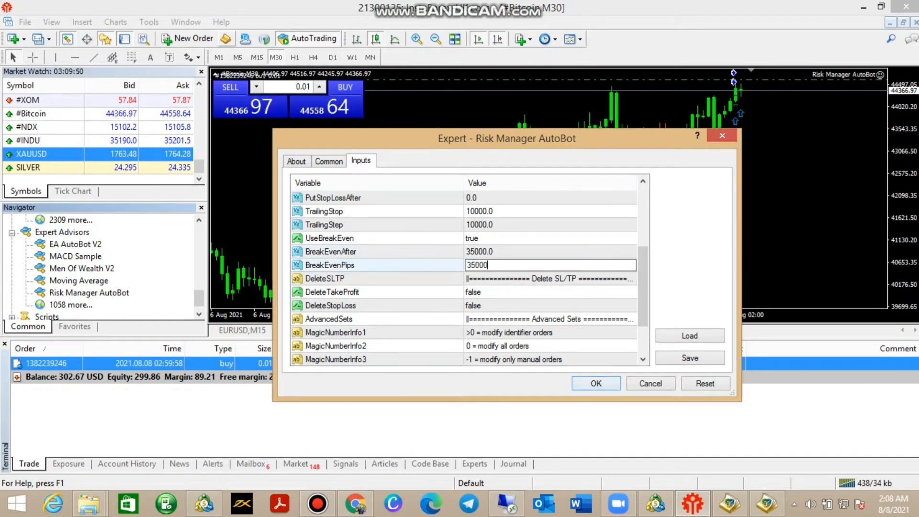
pyautogui.click(595, 383)
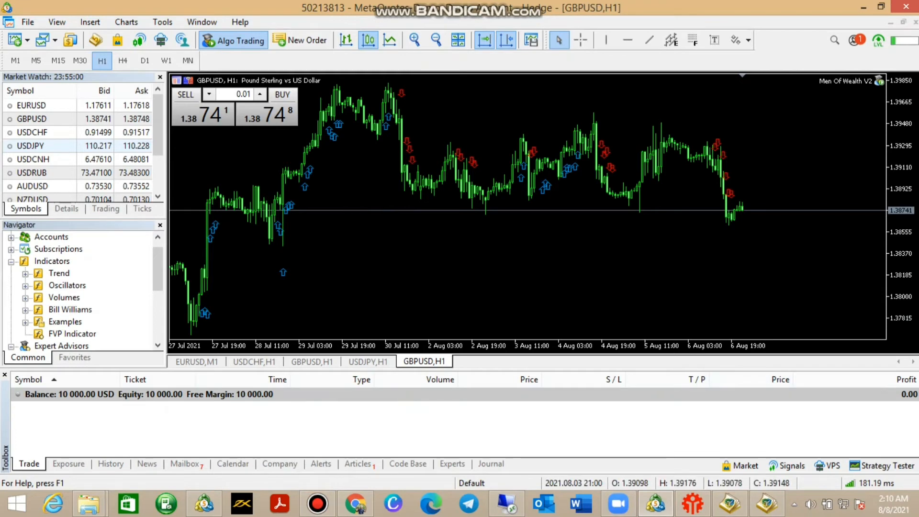
pyautogui.moveTo(94, 40)
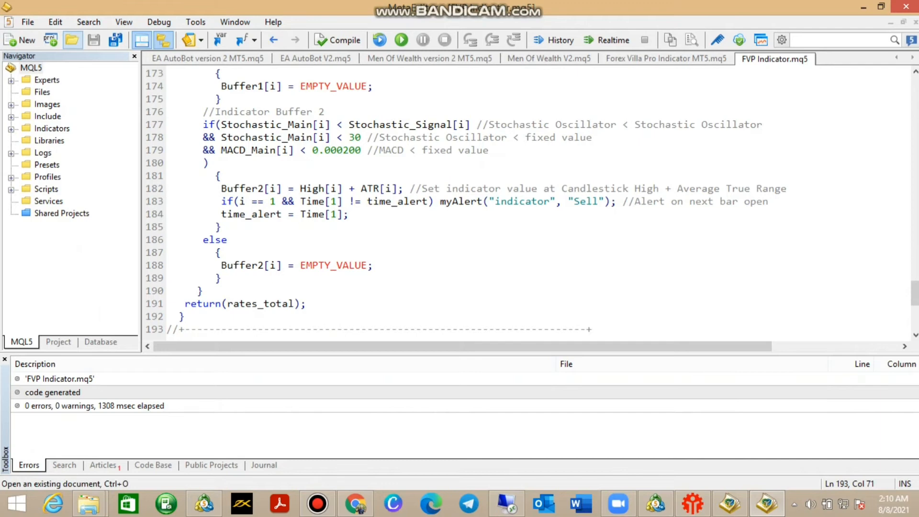
# Open the Risk Management AutoBot MT5 source file from the Downloads folder.
pyautogui.click(72, 40)
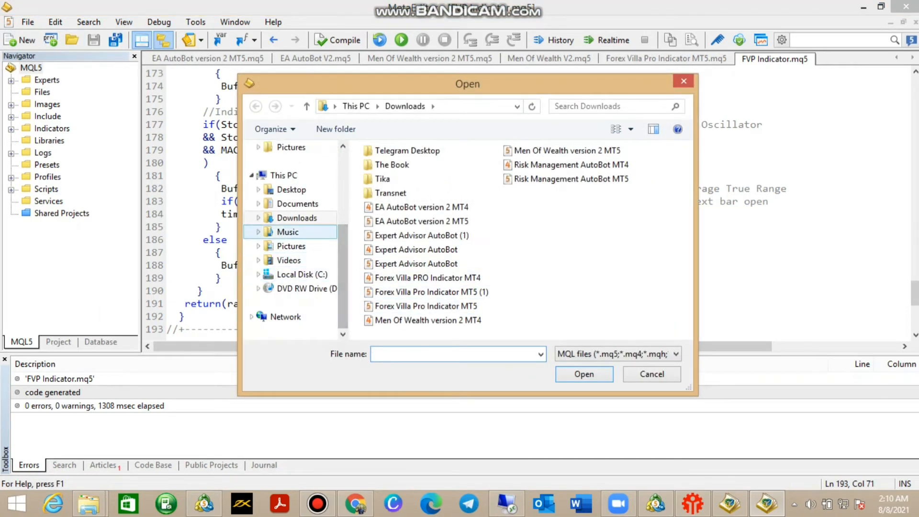
pyautogui.click(569, 179)
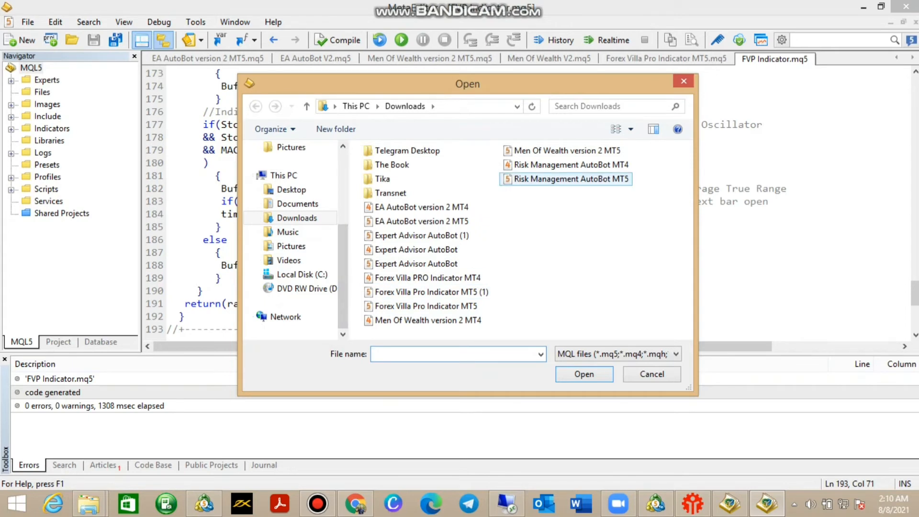
pyautogui.click(568, 179)
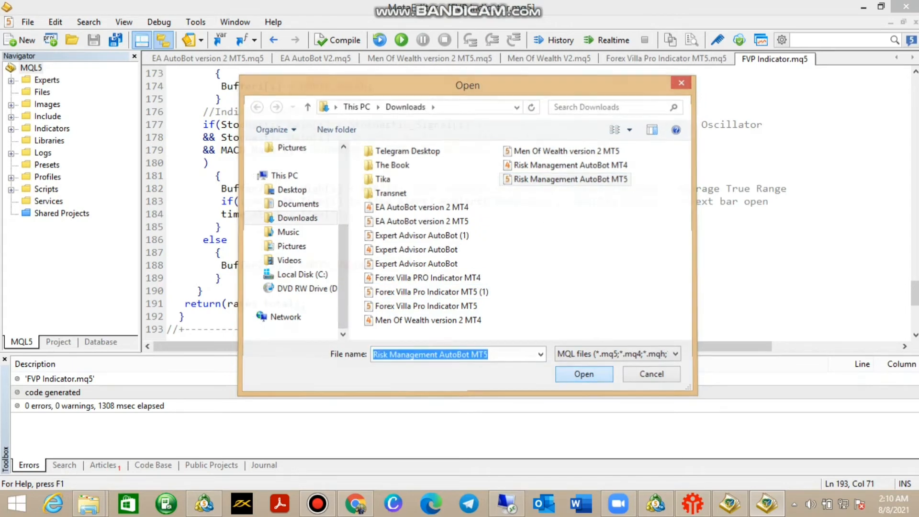
pyautogui.click(583, 374)
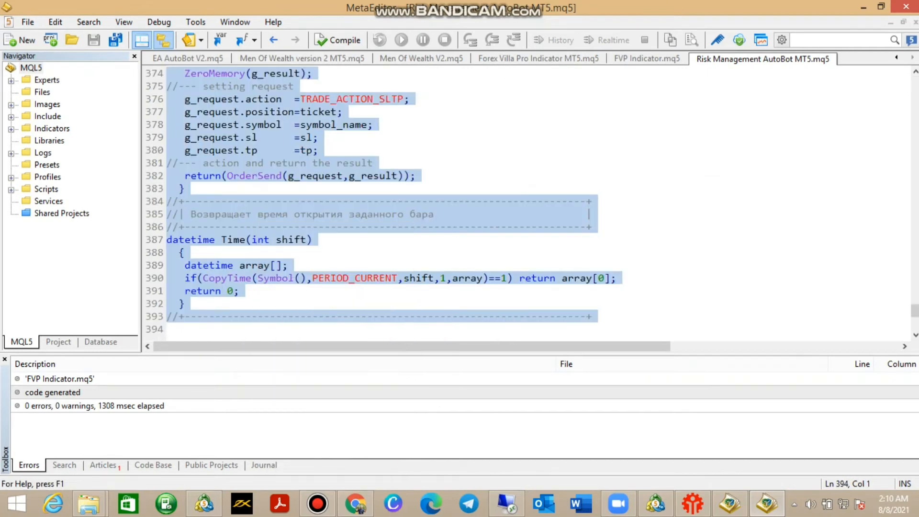
# Create a new Expert Advisor named Experts\Risk Manager AutoBot via the MQL Wizard for the MT5 code.
pyautogui.click(19, 40)
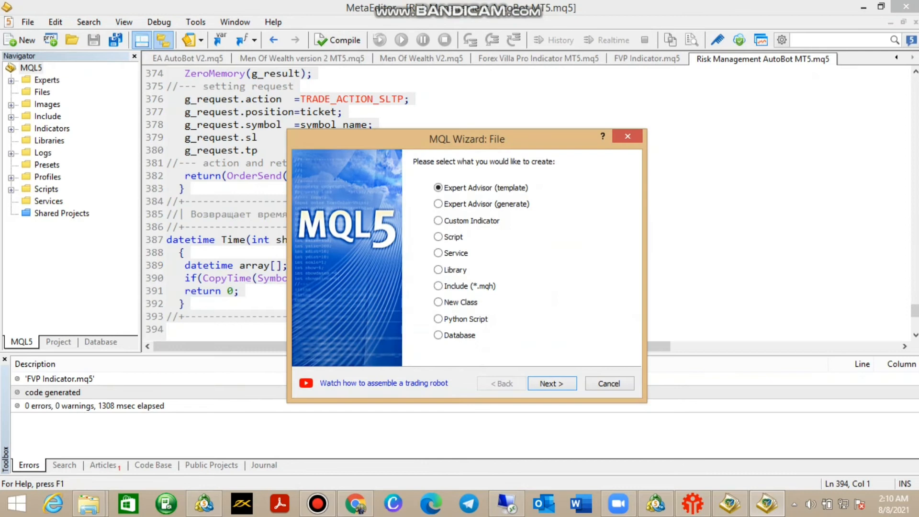
pyautogui.click(550, 382)
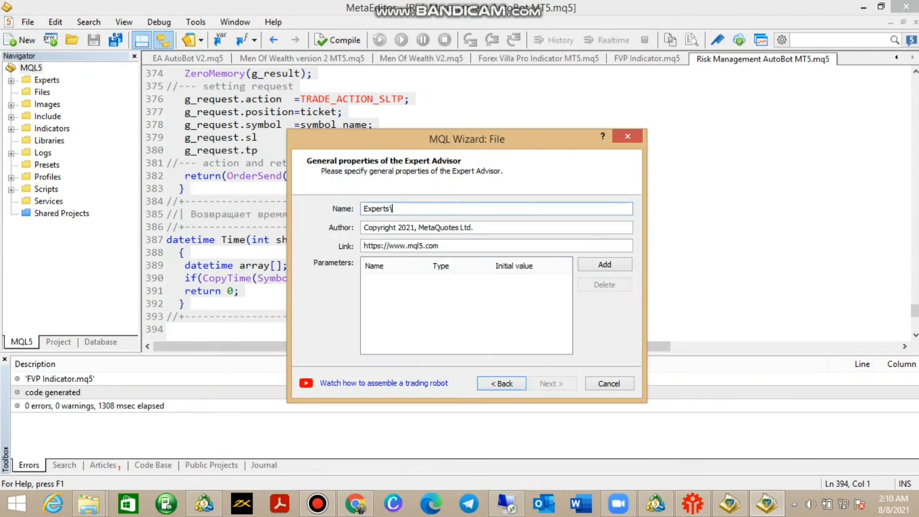
pyautogui.write('R')
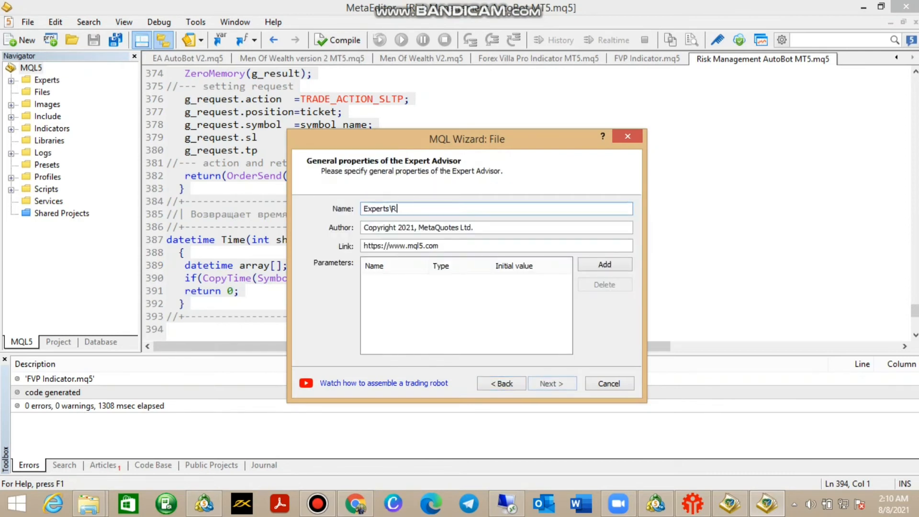
pyautogui.write('isk M')
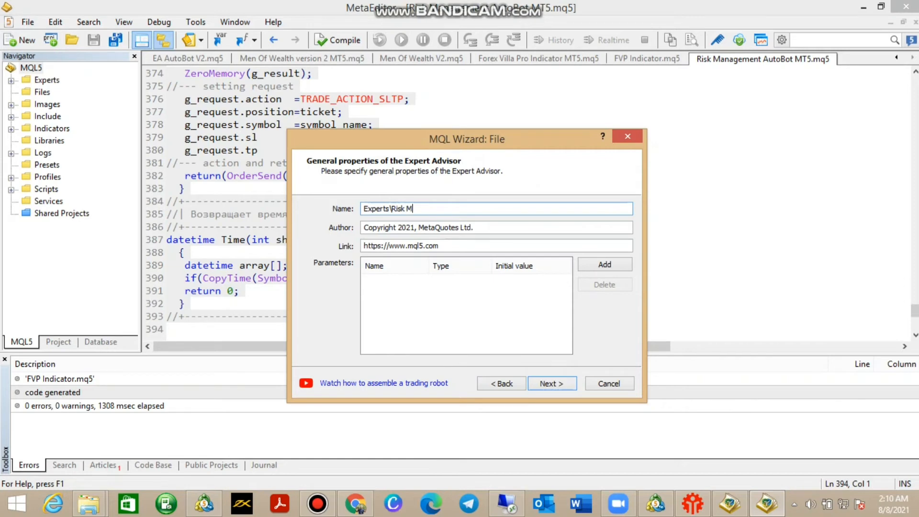
pyautogui.write('anager')
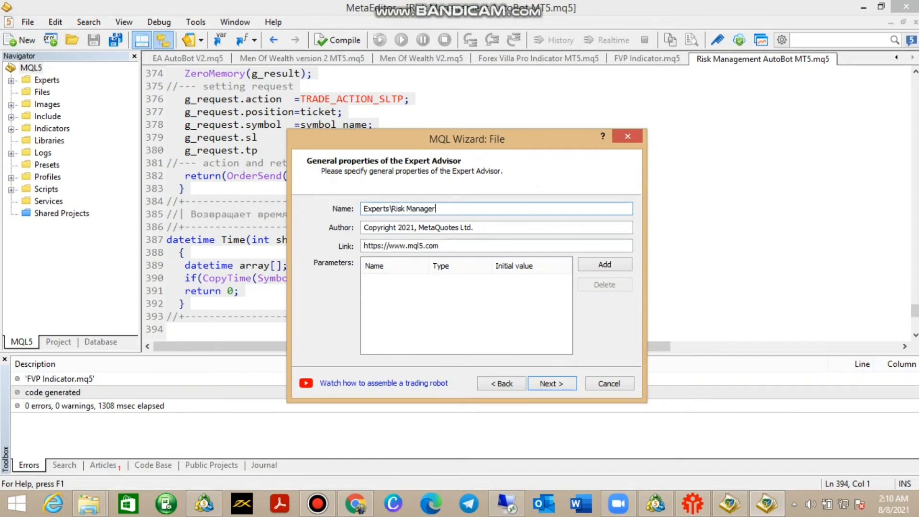
pyautogui.write('AutoB')
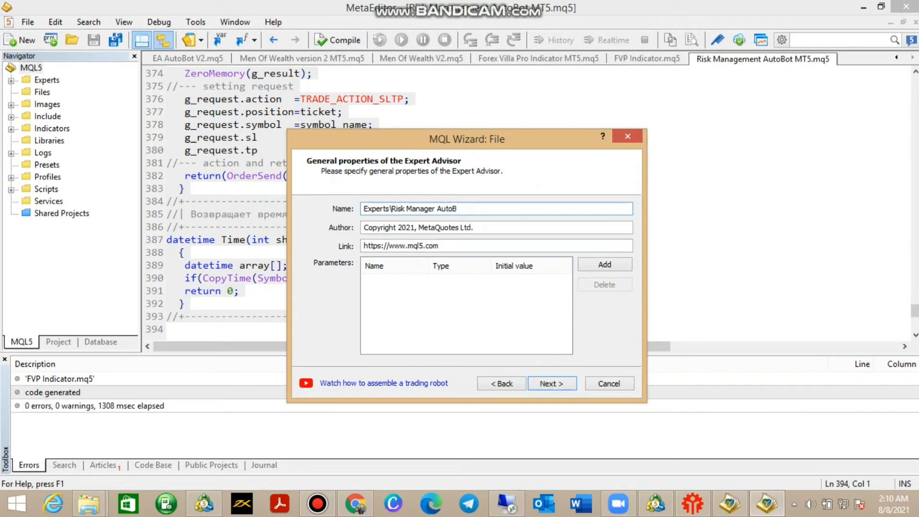
pyautogui.write('ot')
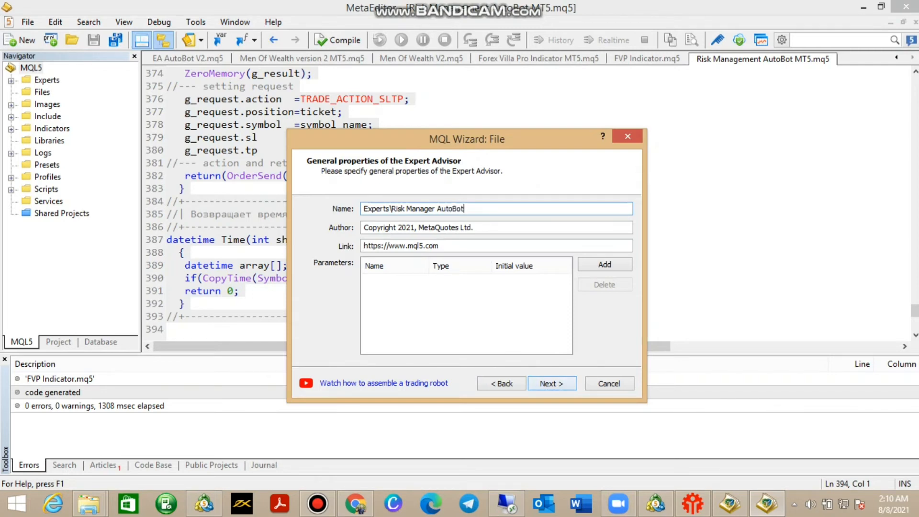
pyautogui.click(551, 383)
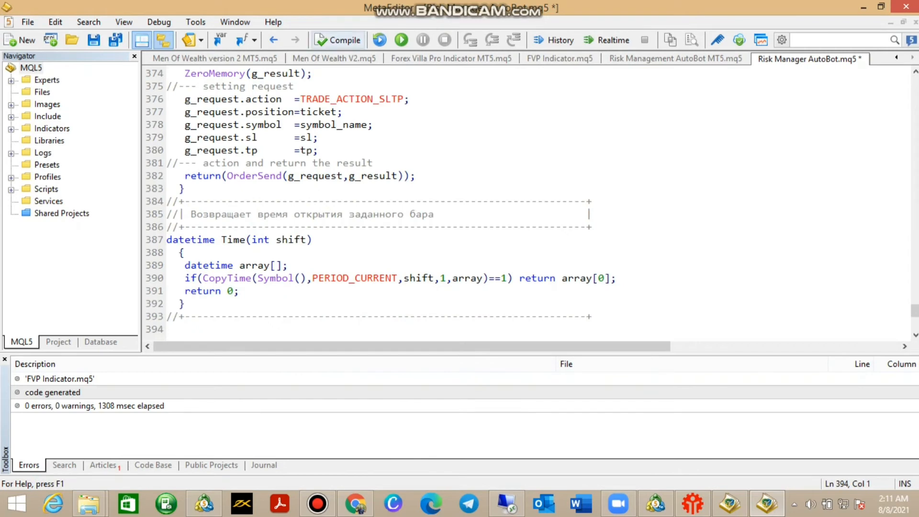
# Compile Risk Manager AutoBot with 0 errors and locate it among MetaTrader 5's Expert Advisors.
pyautogui.click(337, 40)
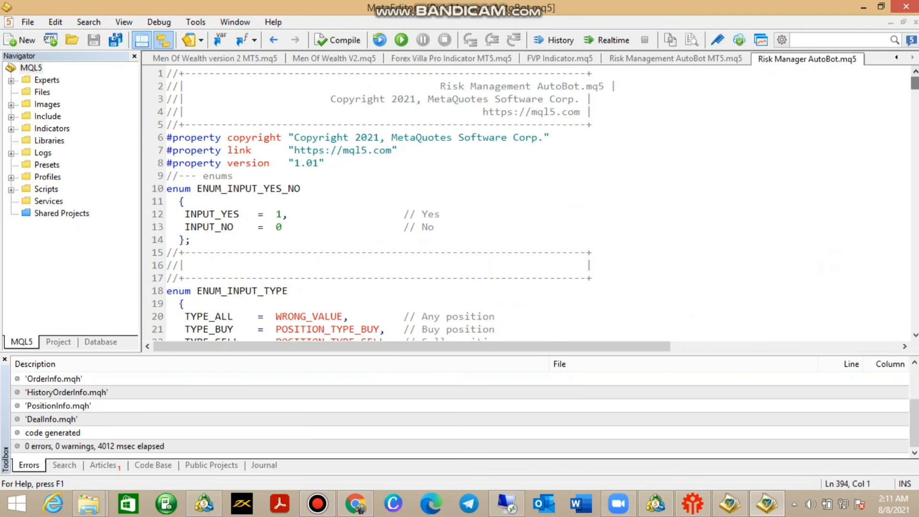
pyautogui.scroll(-3)
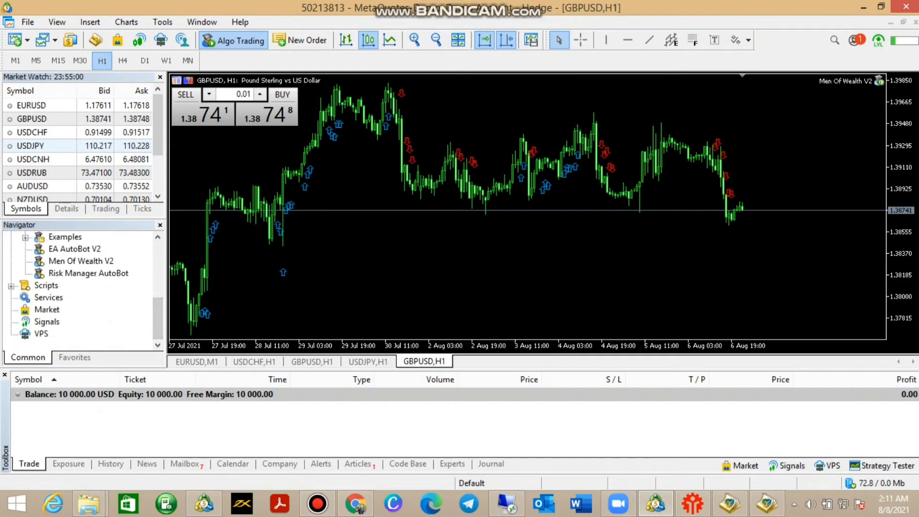
# Attach Risk Manager AutoBot to GBPUSD,H1 replacing Men Of Wealth V2, review its inputs and start it.
pyautogui.rightClick(88, 273)
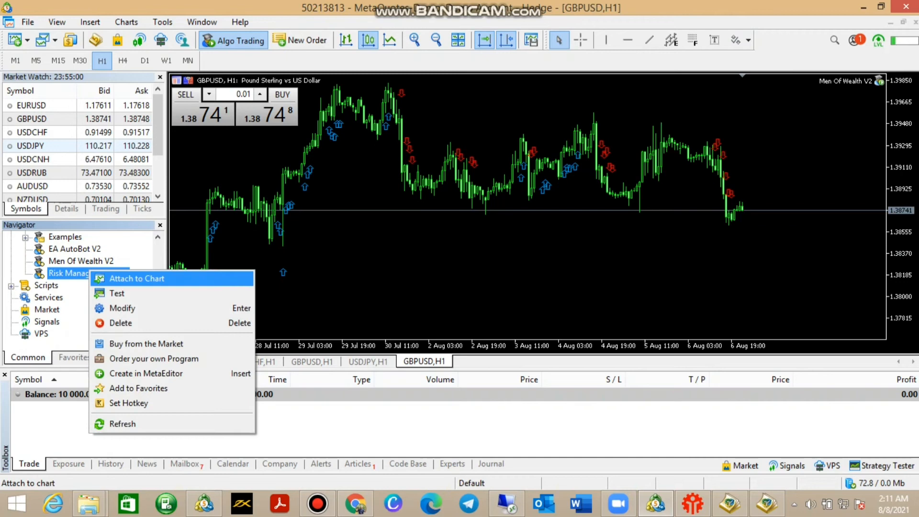
pyautogui.click(137, 279)
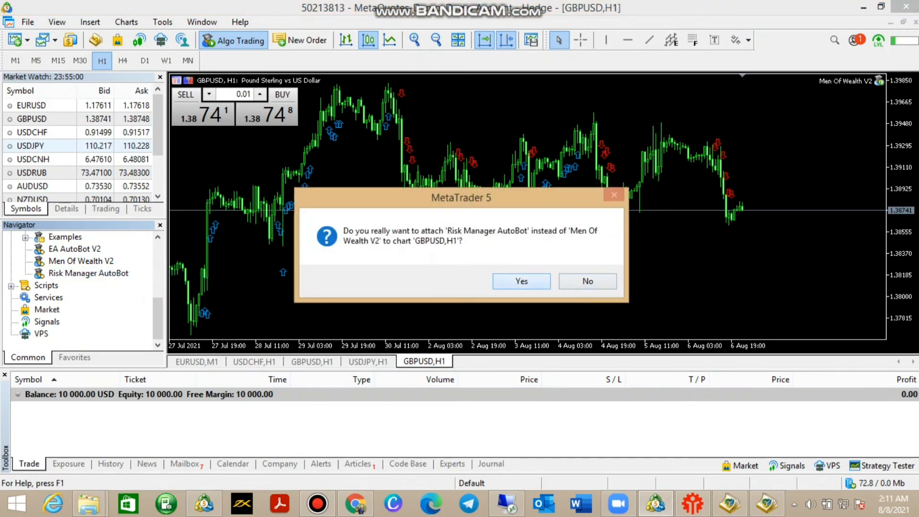
pyautogui.click(520, 281)
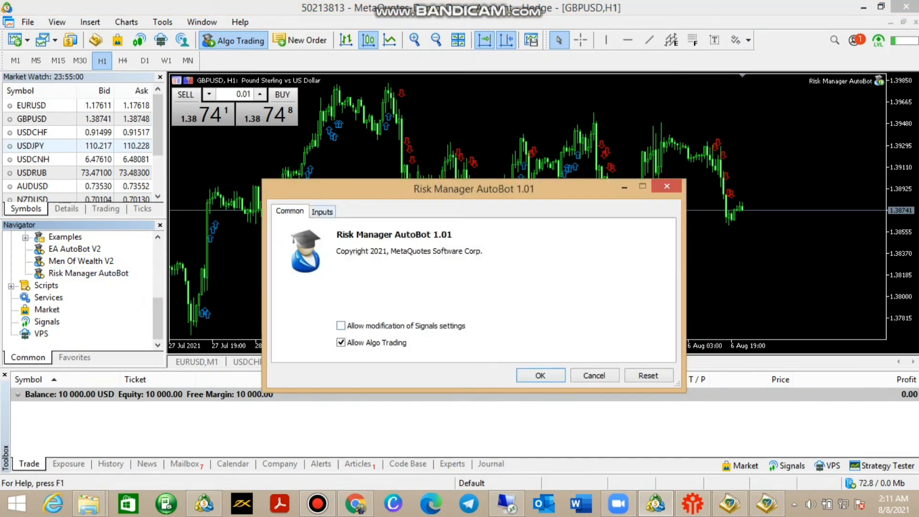
pyautogui.click(322, 210)
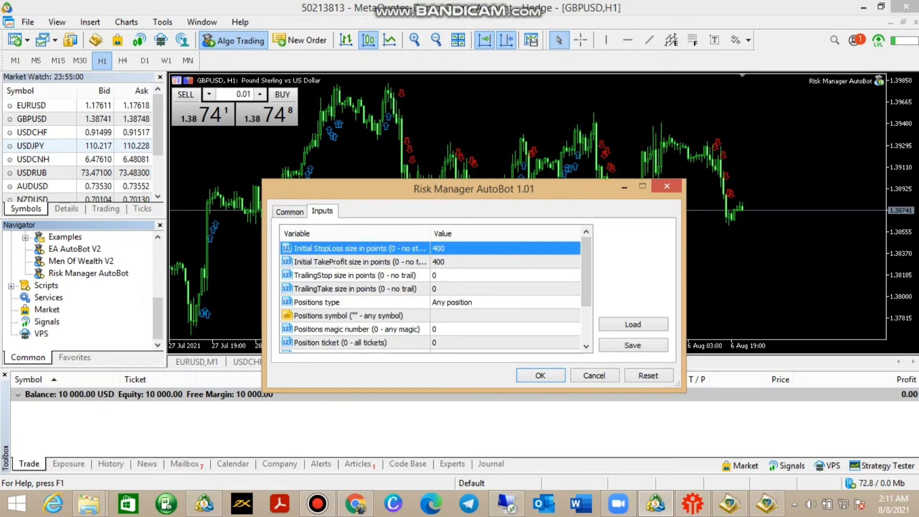
pyautogui.scroll(-3)
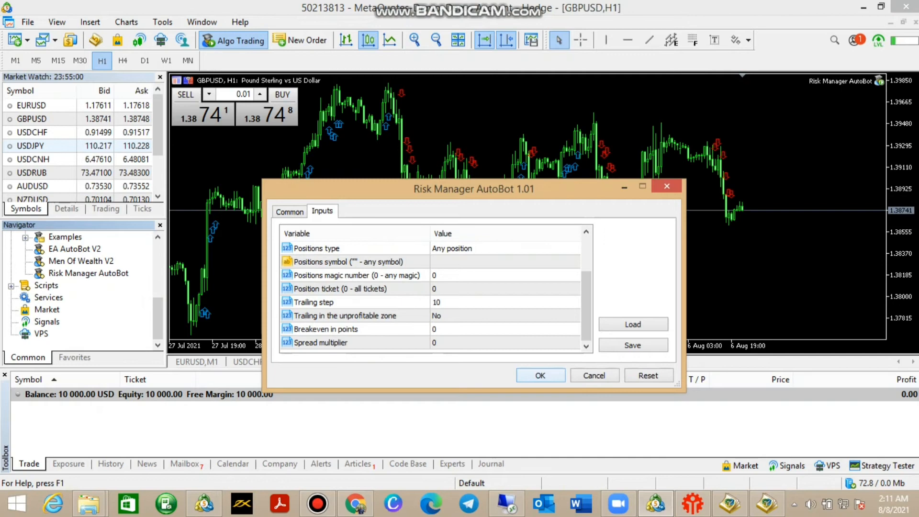
pyautogui.click(539, 375)
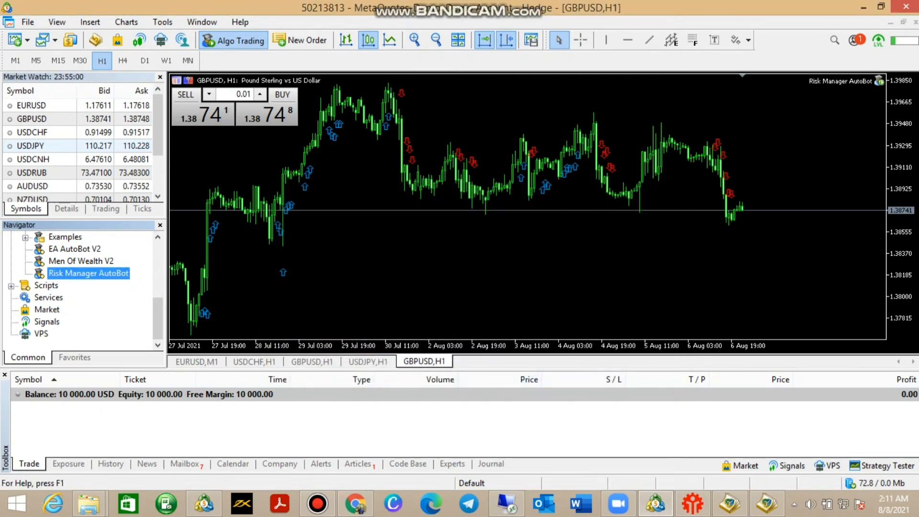